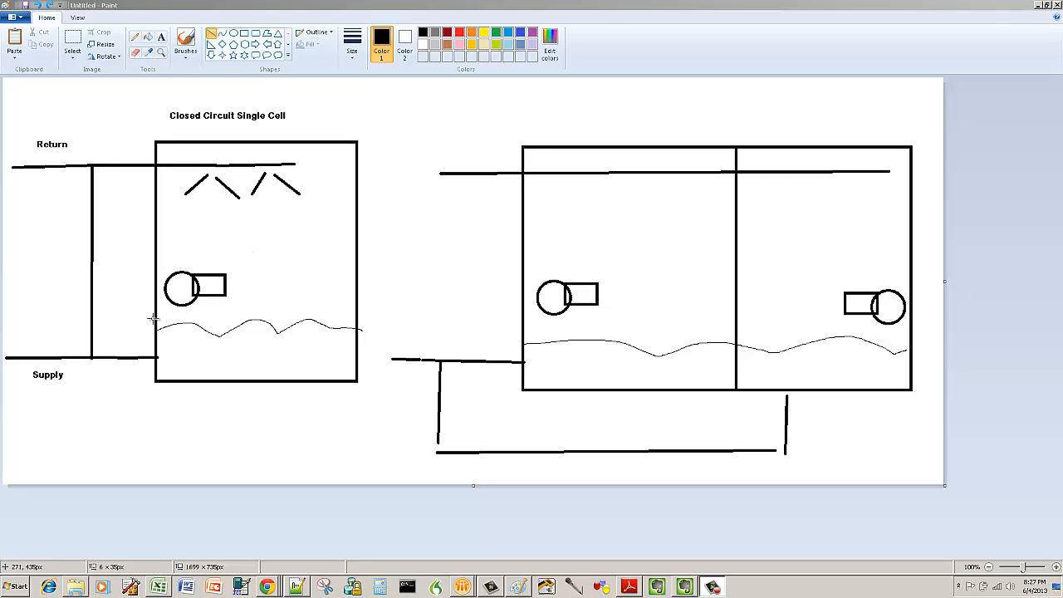
pyautogui.moveTo(159, 329)
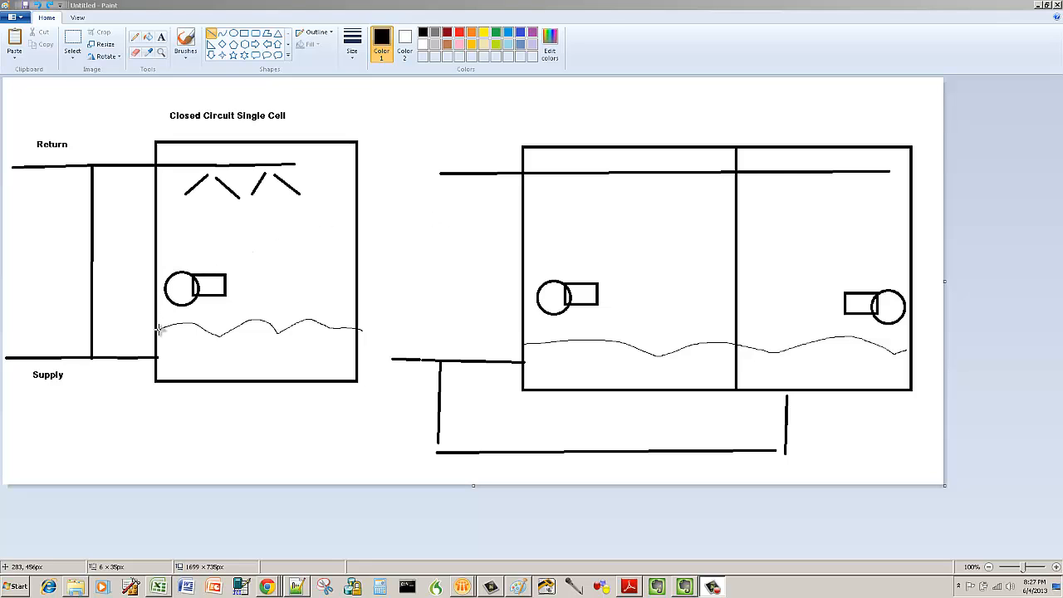
pyautogui.moveTo(298, 136)
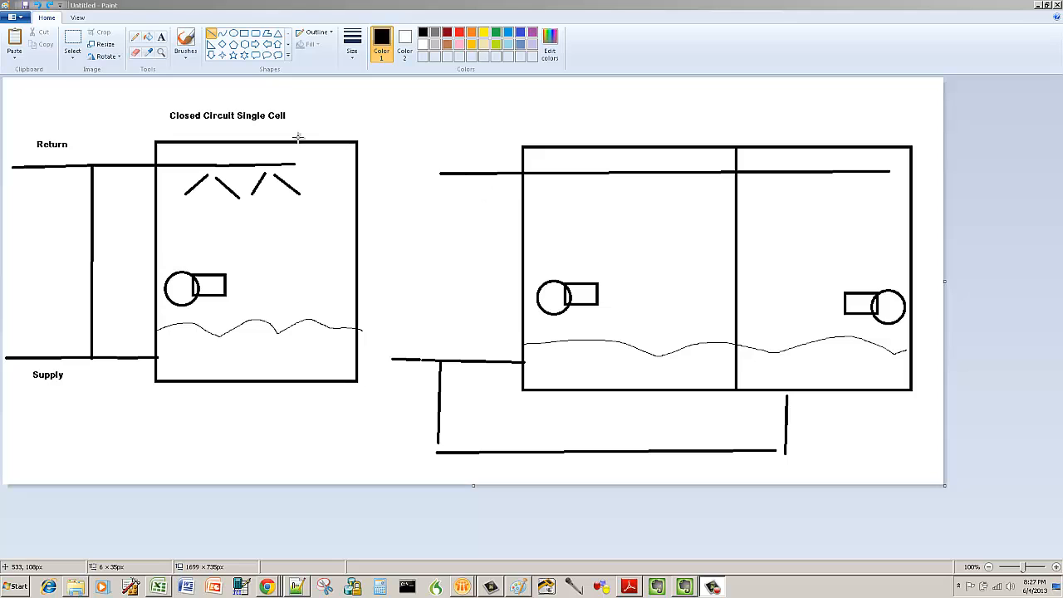
pyautogui.moveTo(806, 245)
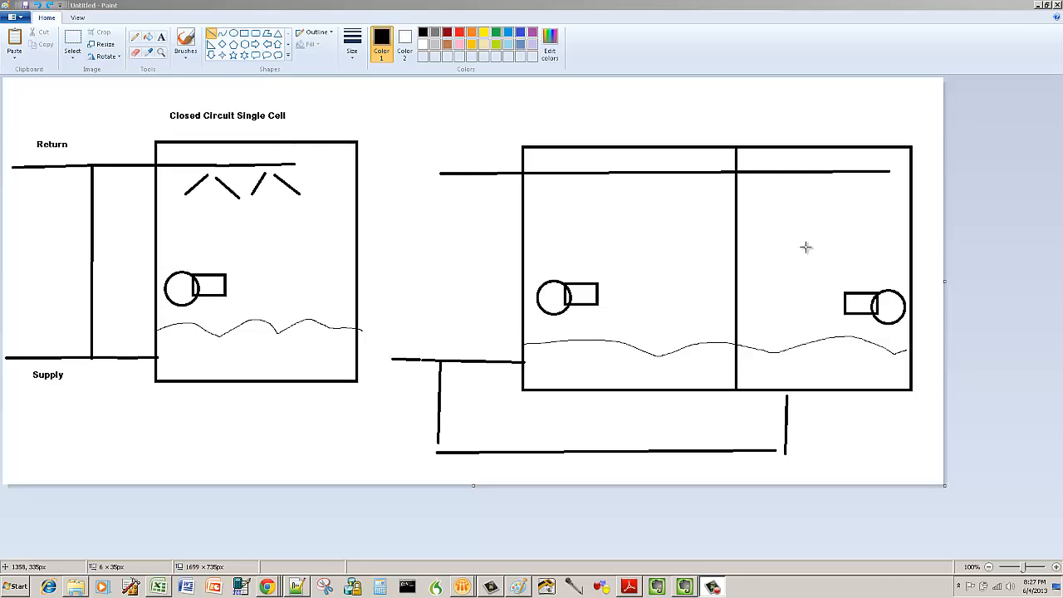
pyautogui.moveTo(136, 126)
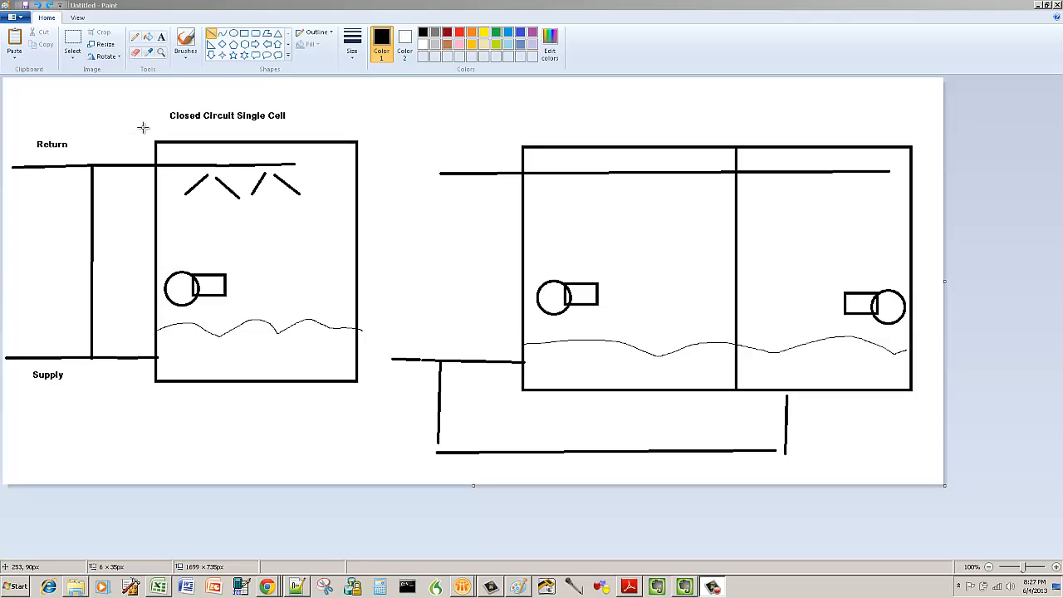
pyautogui.moveTo(143, 129)
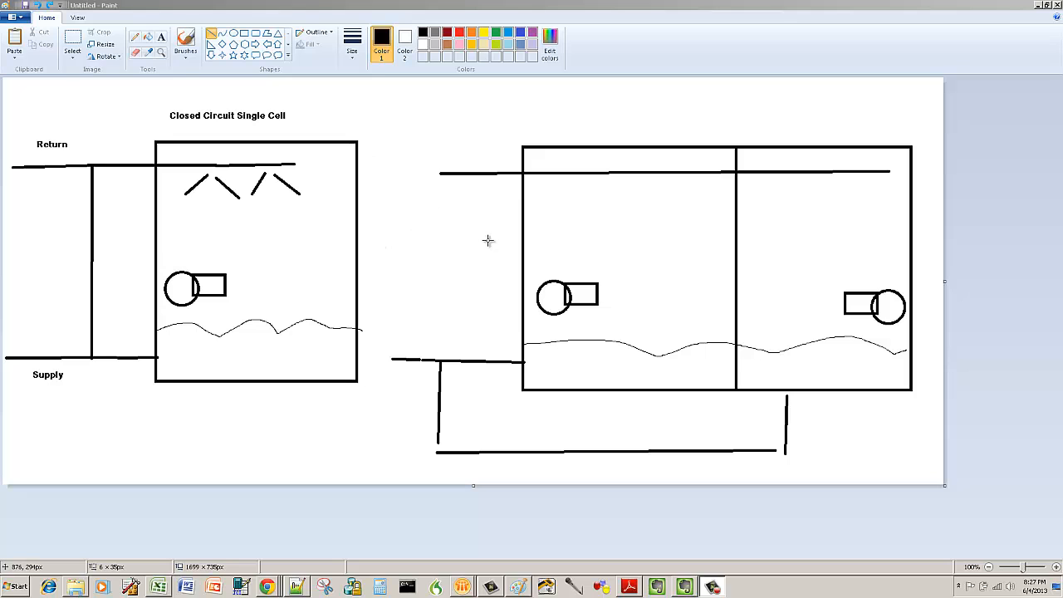
pyautogui.moveTo(174, 191)
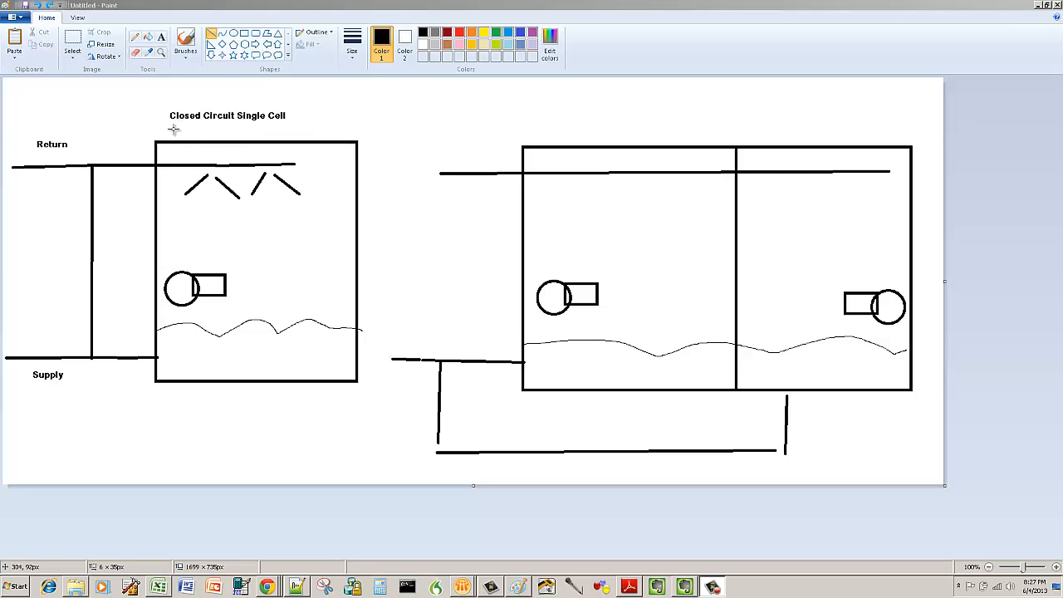
pyautogui.moveTo(29, 176)
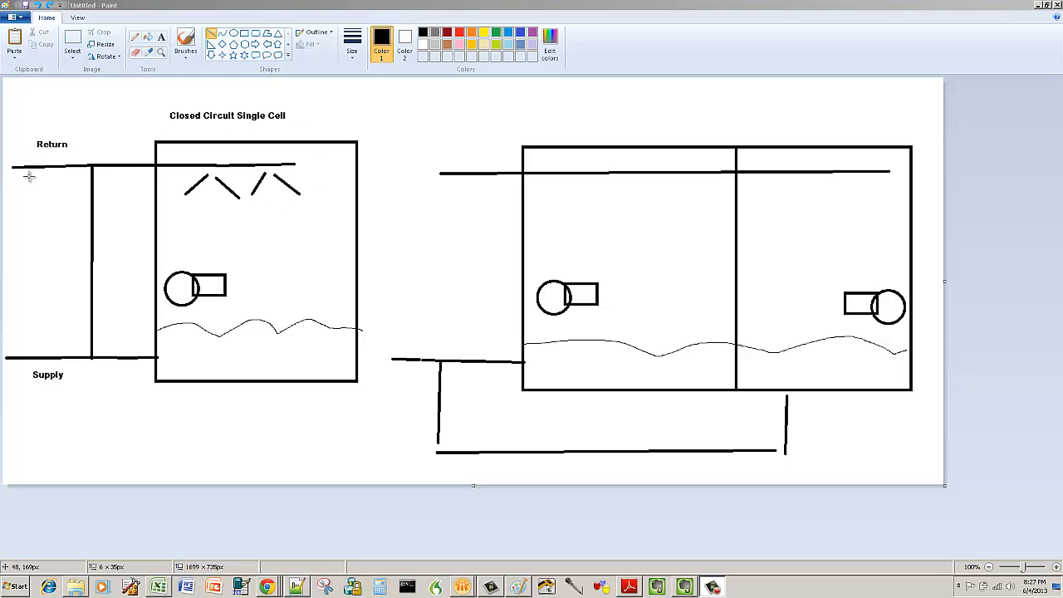
pyautogui.moveTo(273, 296)
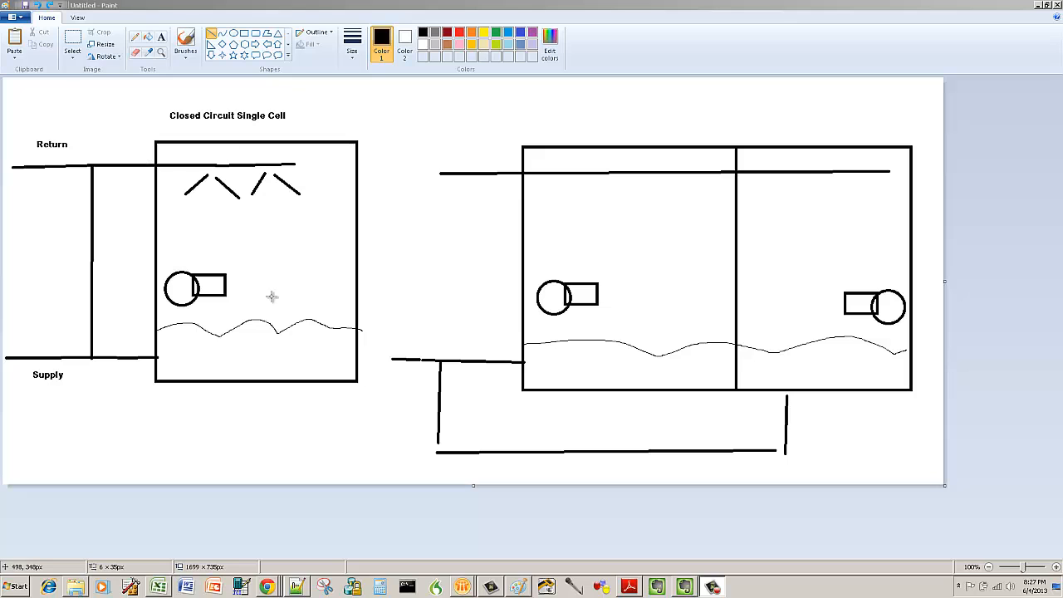
pyautogui.moveTo(263, 348)
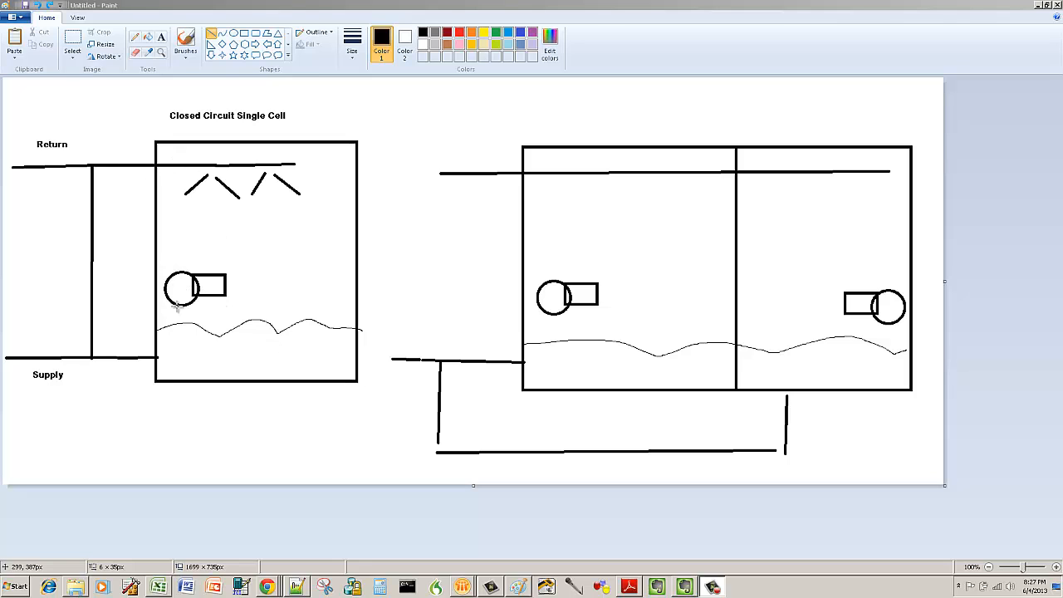
pyautogui.moveTo(214, 198)
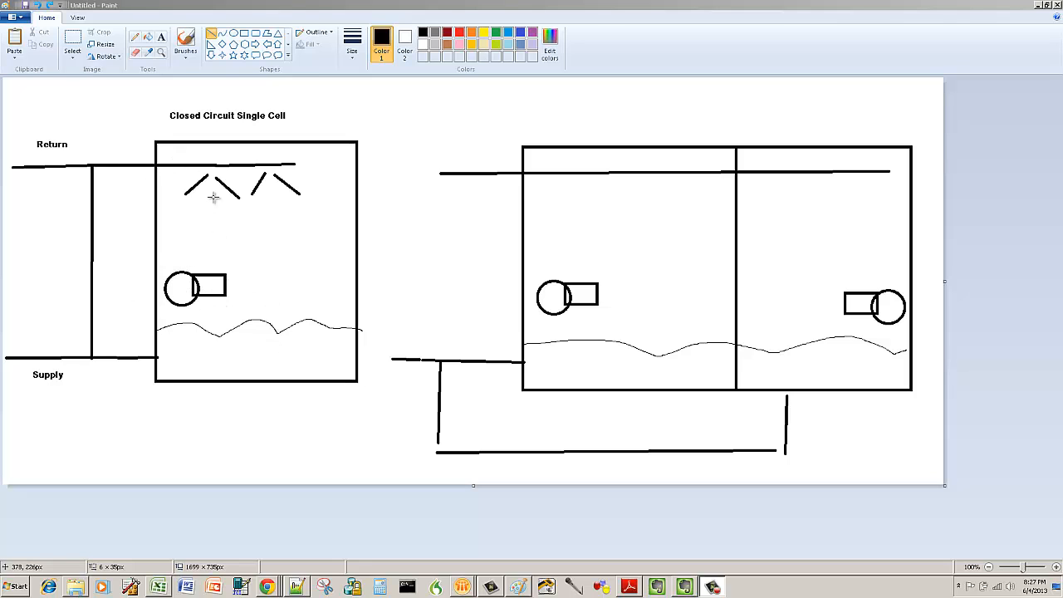
pyautogui.moveTo(156, 168)
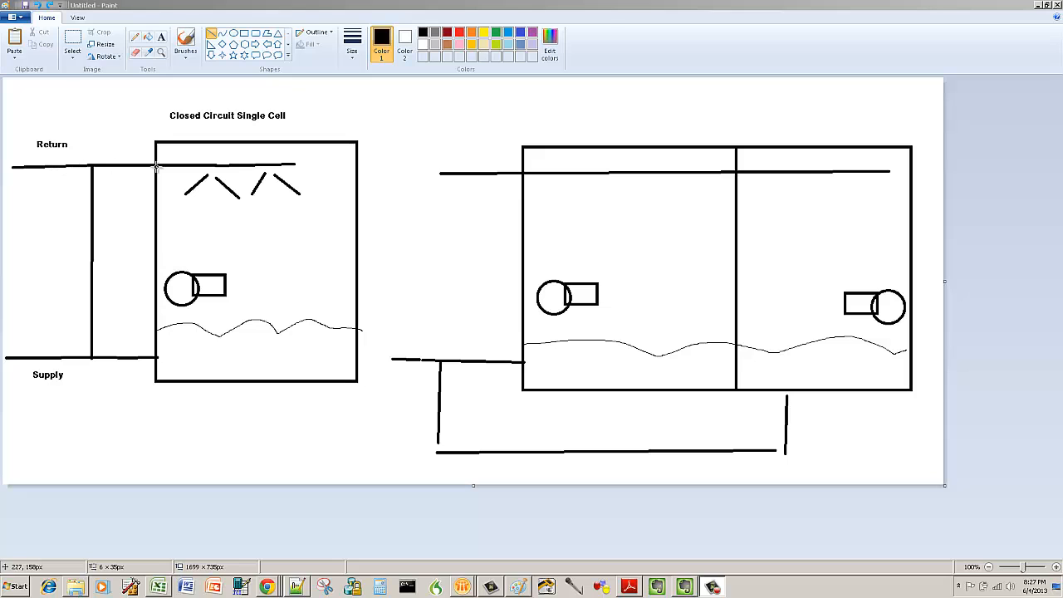
pyautogui.moveTo(303, 306)
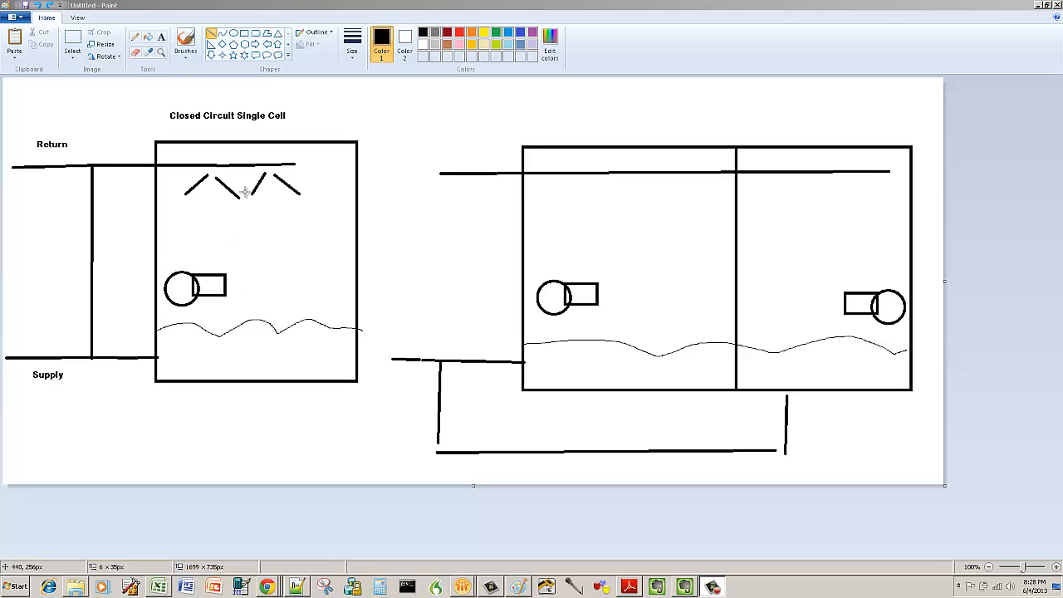
pyautogui.moveTo(312, 196)
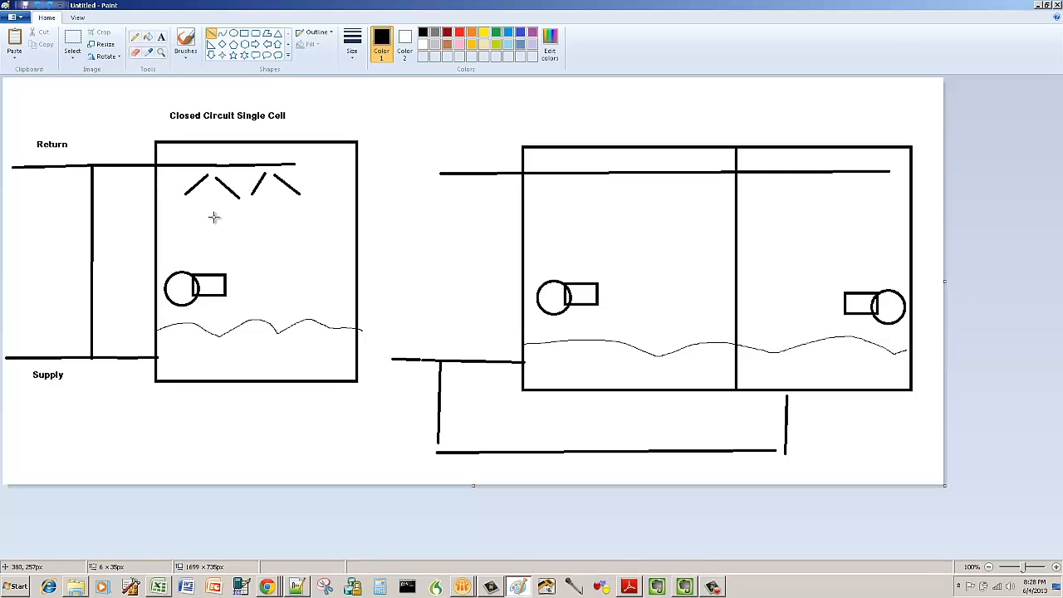
# Draw a thin gray spray line across the single-cell tower beneath the spray marks.
pyautogui.moveTo(211, 202); pyautogui.dragTo(211, 241)
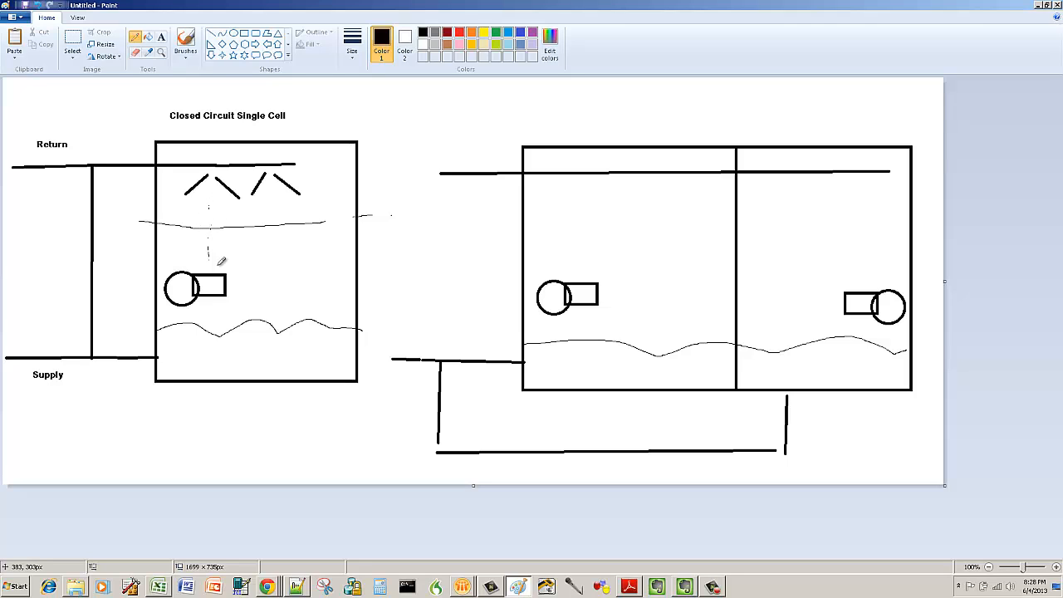
pyautogui.moveTo(231, 216)
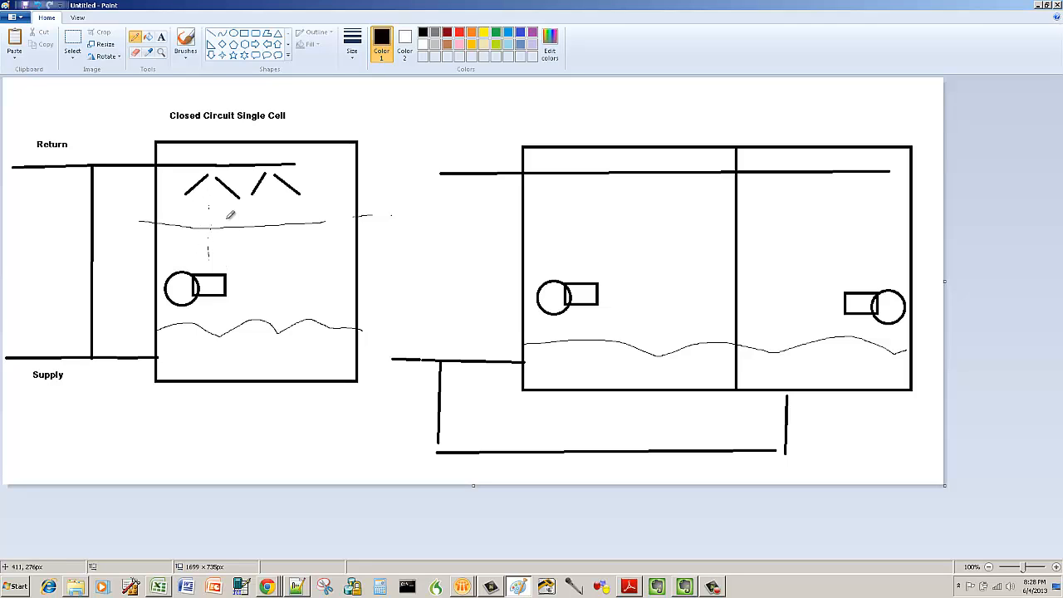
pyautogui.moveTo(225, 217)
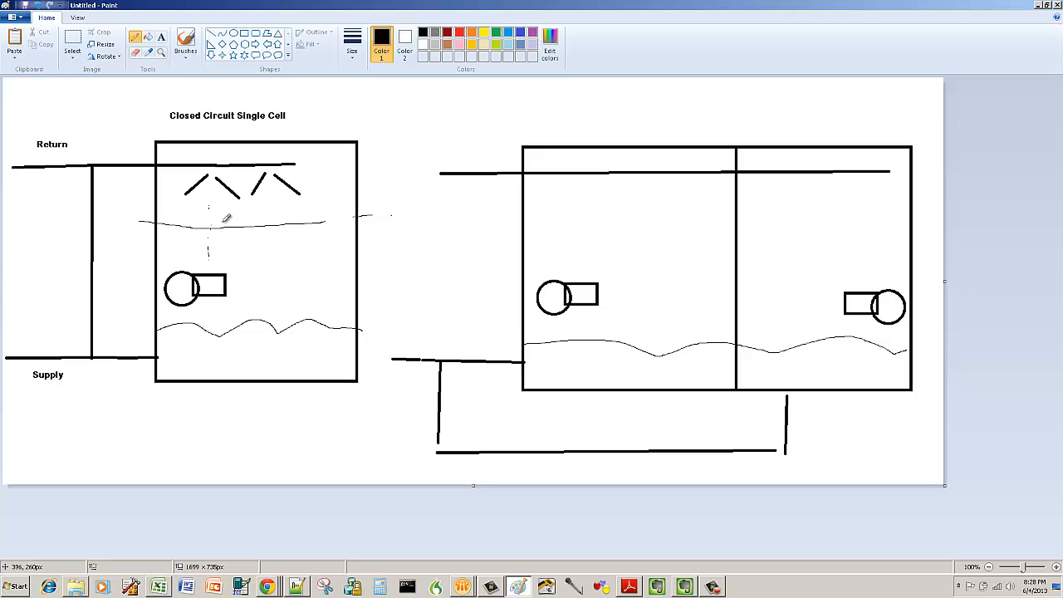
pyautogui.moveTo(210, 216)
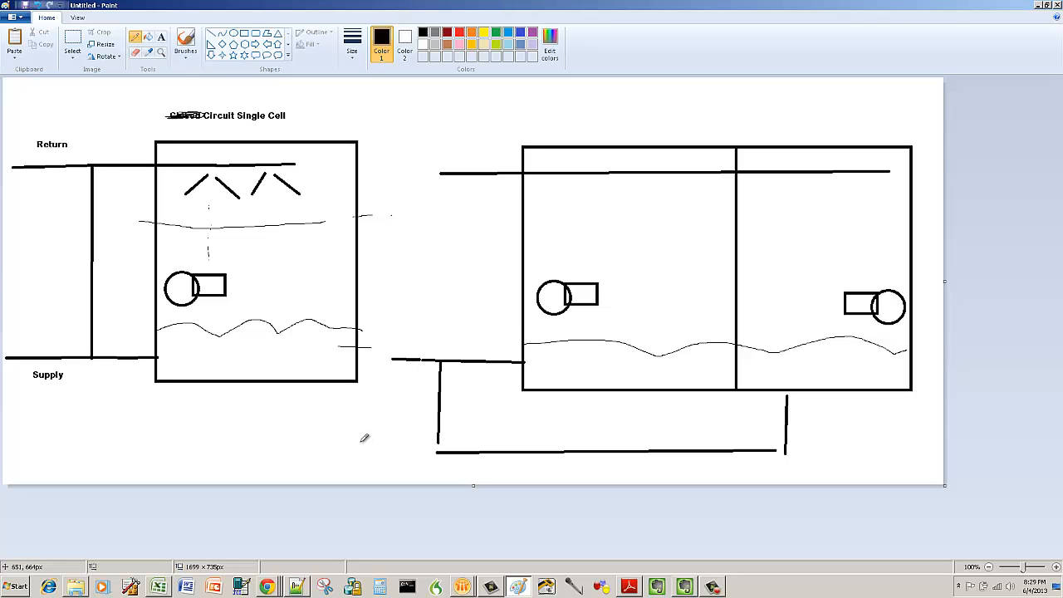
pyautogui.moveTo(328, 382)
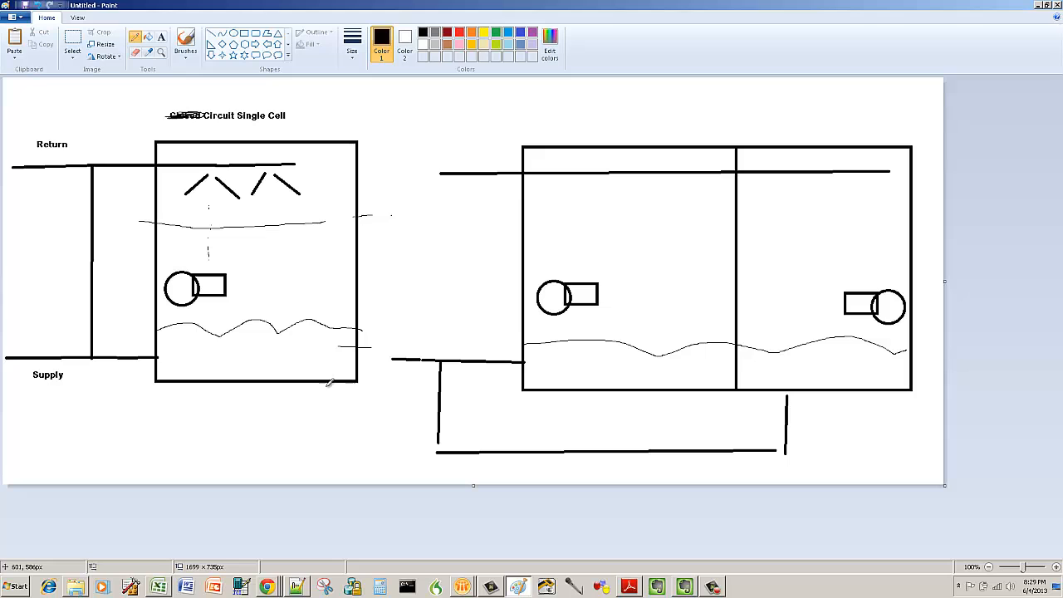
pyautogui.moveTo(249, 108)
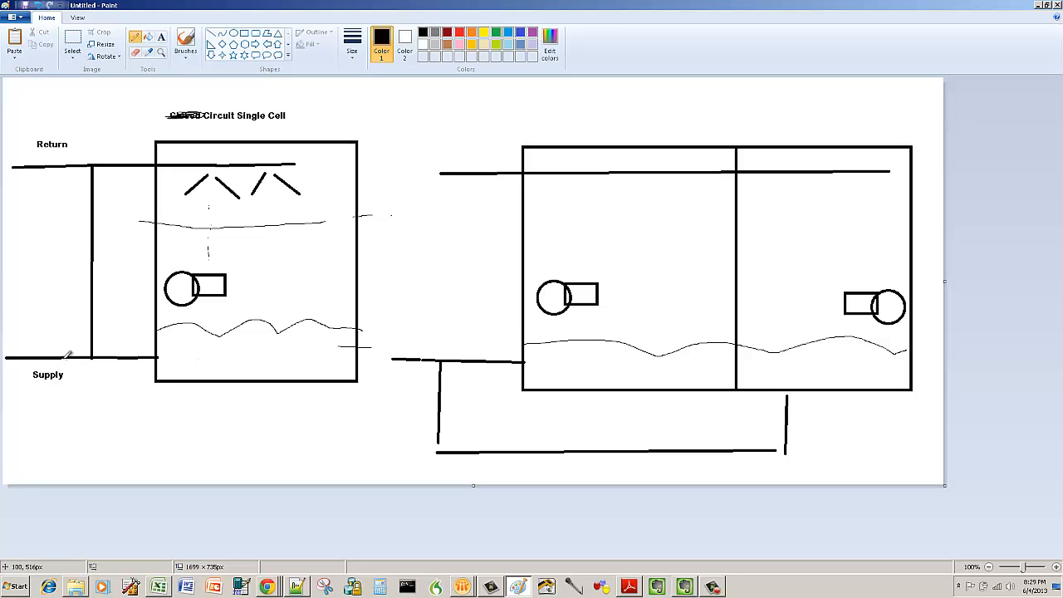
pyautogui.moveTo(656, 304)
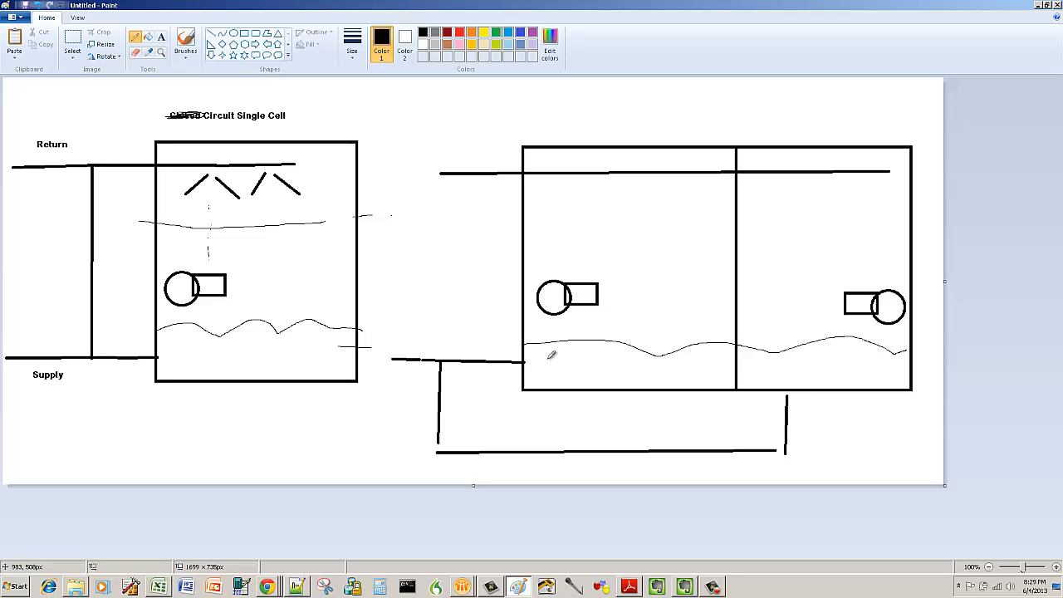
pyautogui.moveTo(529, 362)
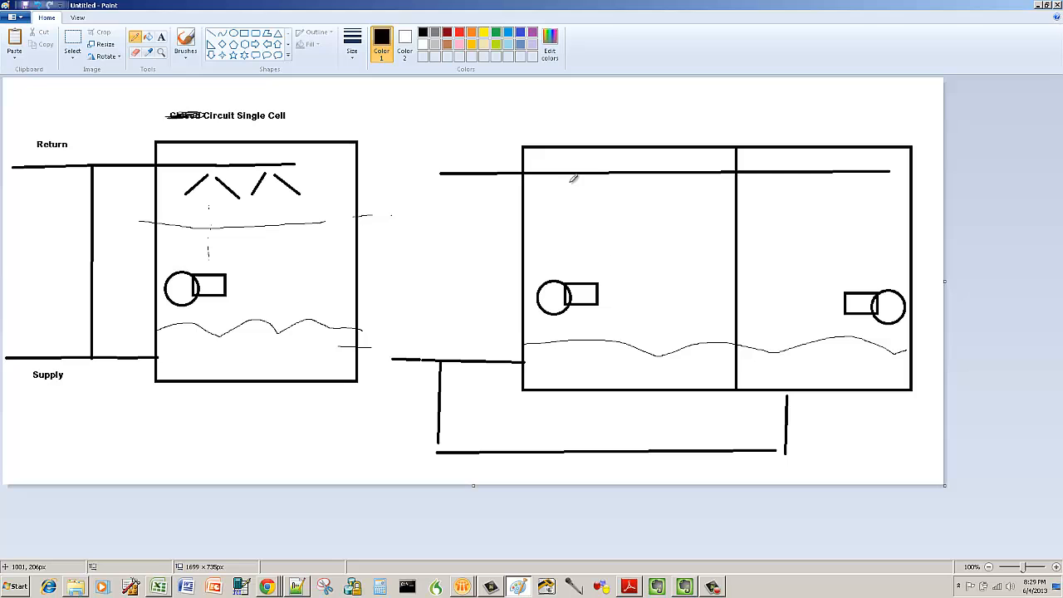
# Draw an angled spray stroke under the top pipe in the multi-cell tower's left cell.
pyautogui.moveTo(538, 196); pyautogui.dragTo(568, 174)
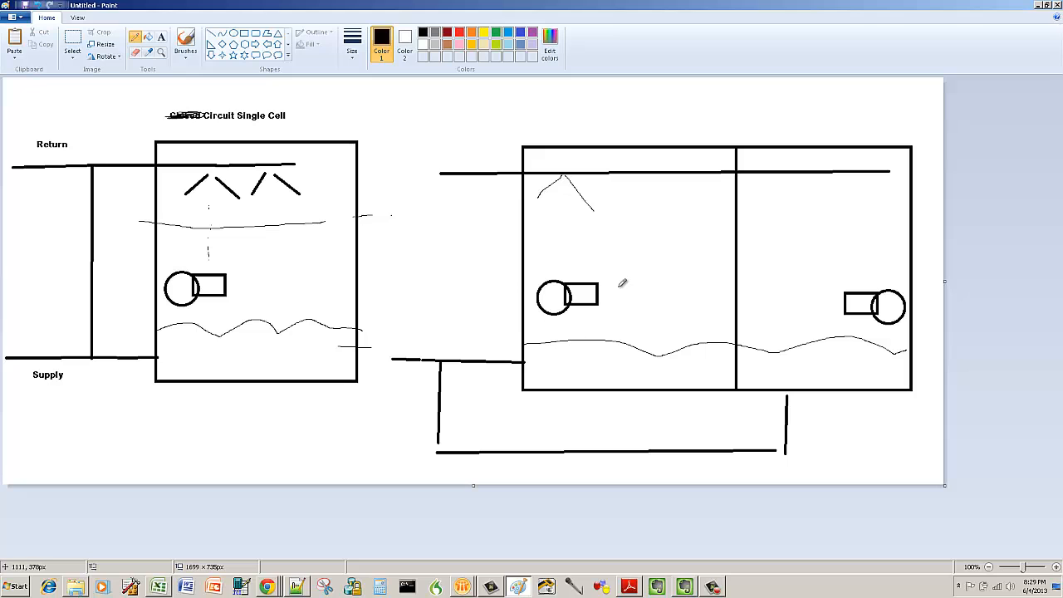
pyautogui.moveTo(572, 296)
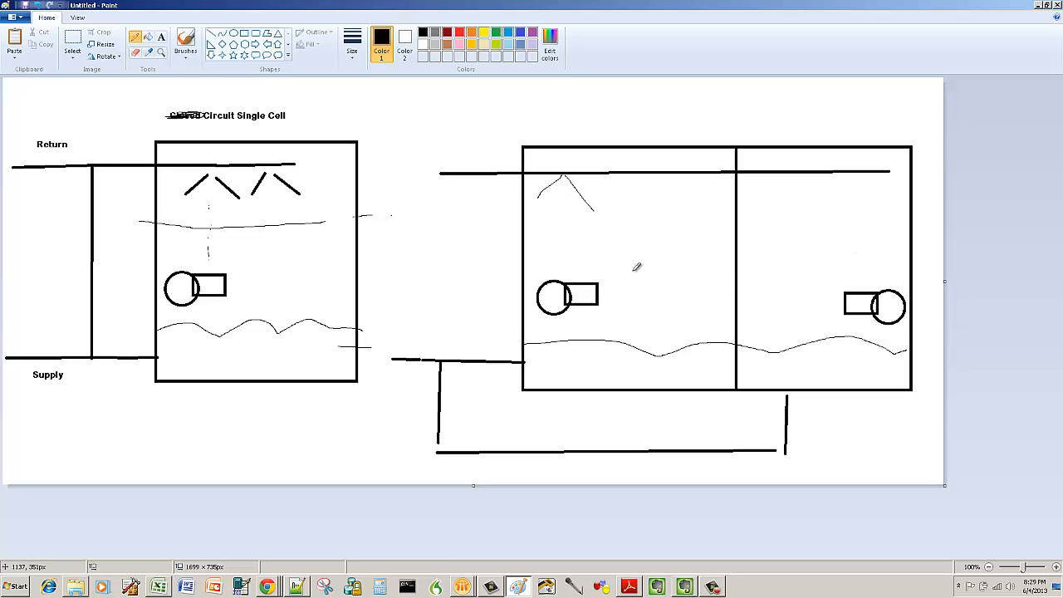
pyautogui.moveTo(568, 329)
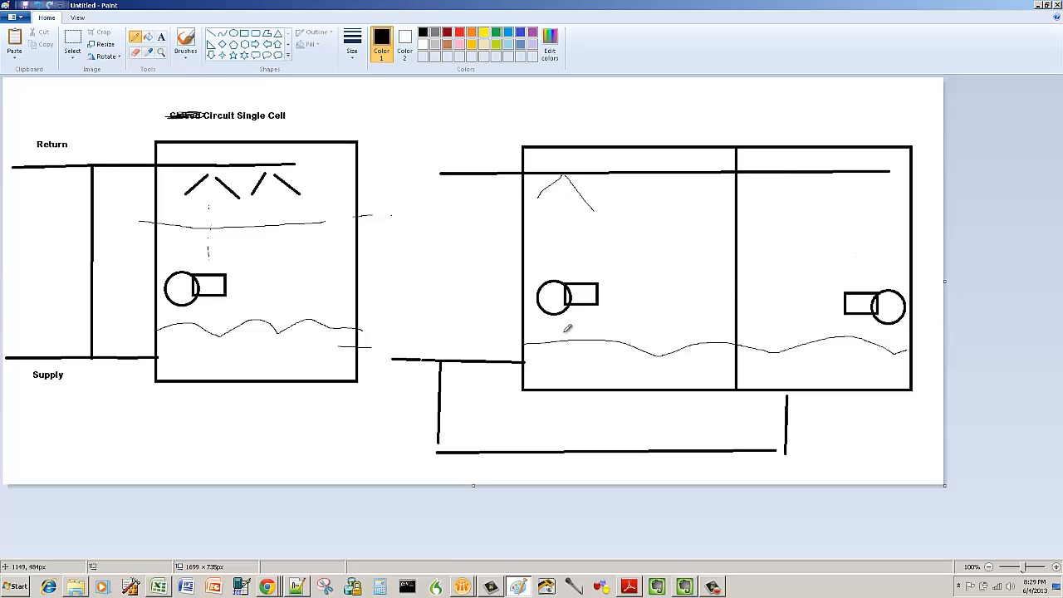
pyautogui.moveTo(795, 181)
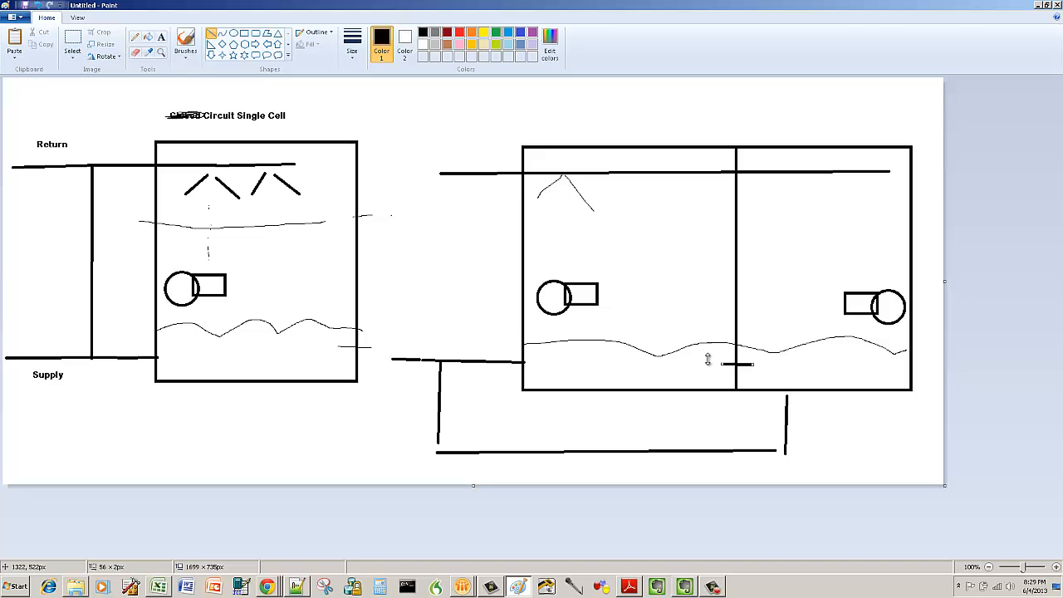
pyautogui.moveTo(644, 362)
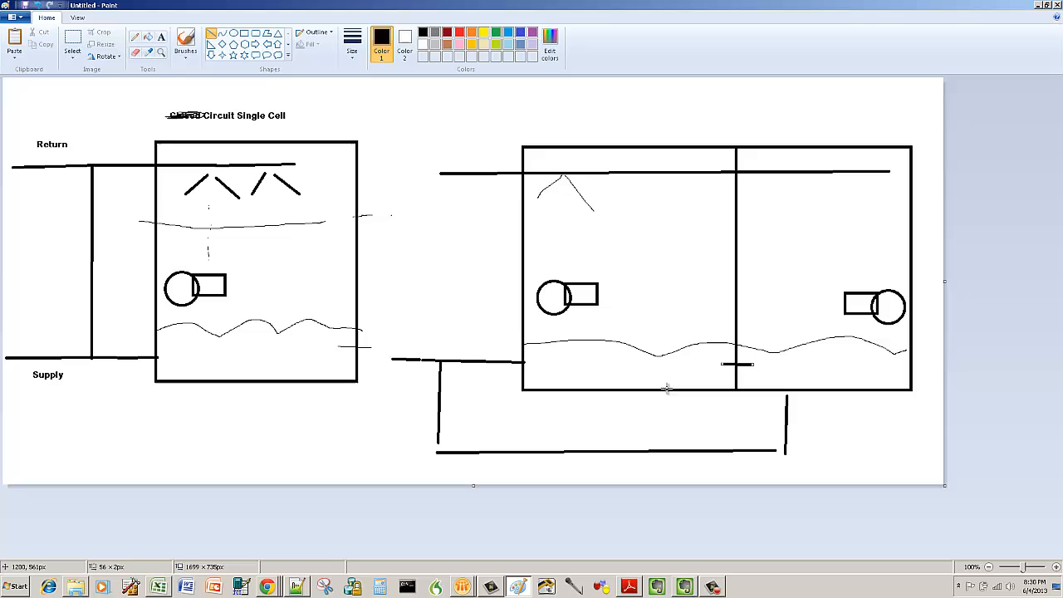
# Run a vertical pipe from the multi-cell tower bottom down to the lower pipe.
pyautogui.moveTo(664, 389); pyautogui.dragTo(665, 451)
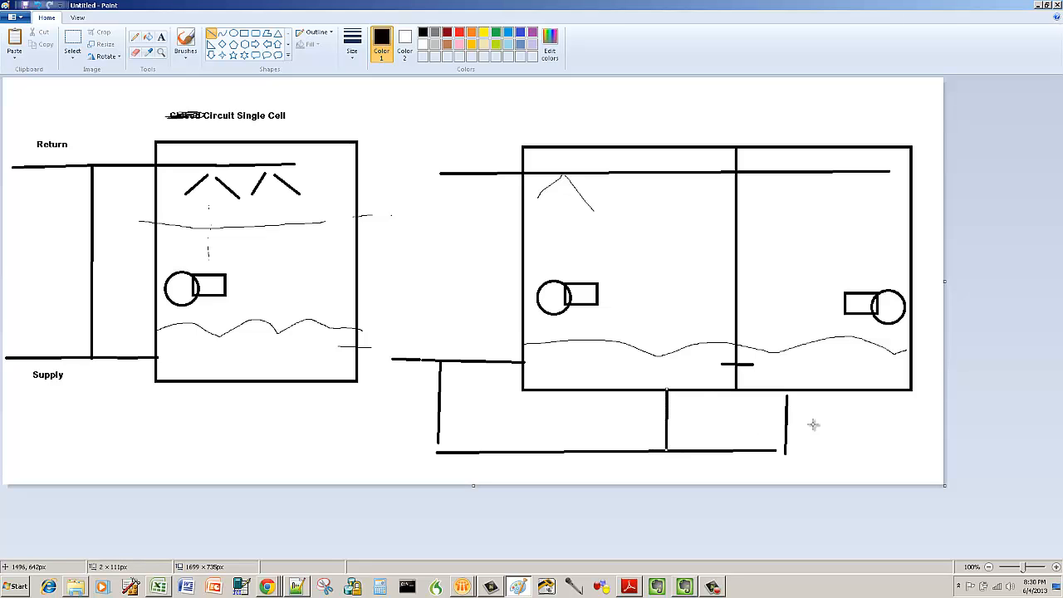
pyautogui.moveTo(471, 352)
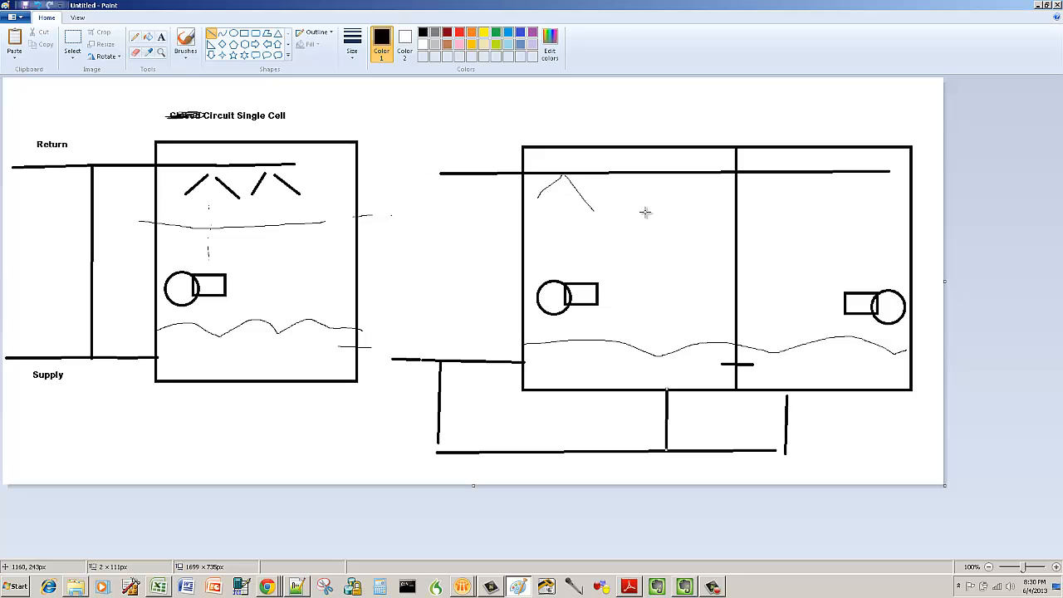
pyautogui.moveTo(160, 199)
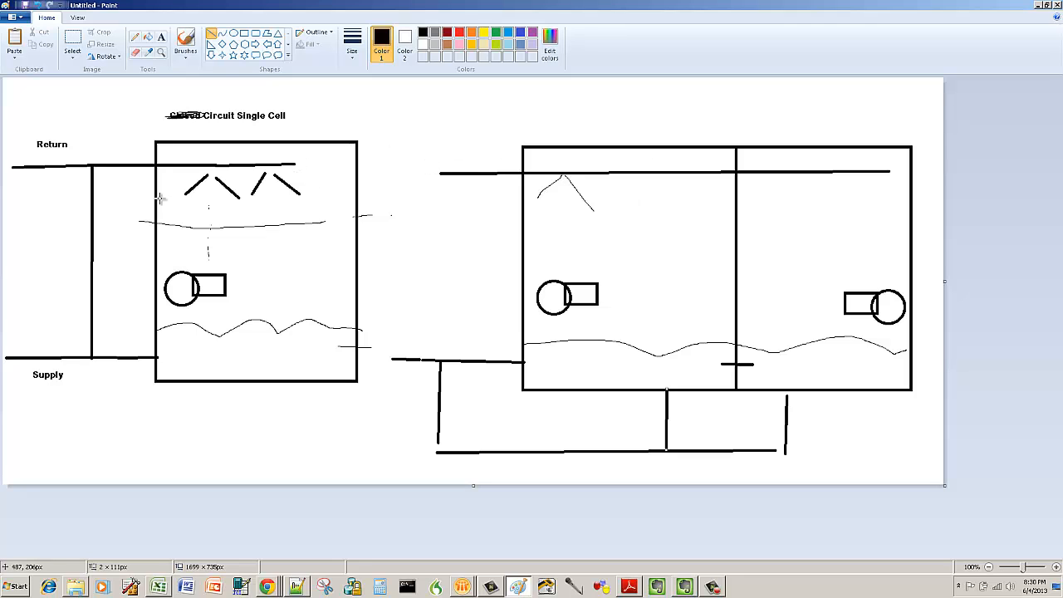
pyautogui.moveTo(421, 142)
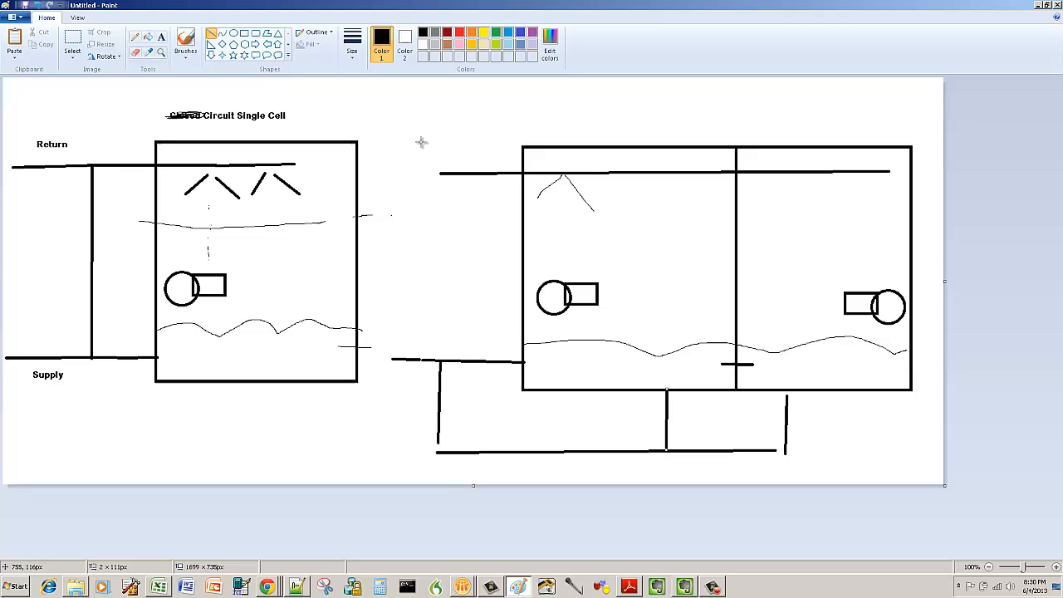